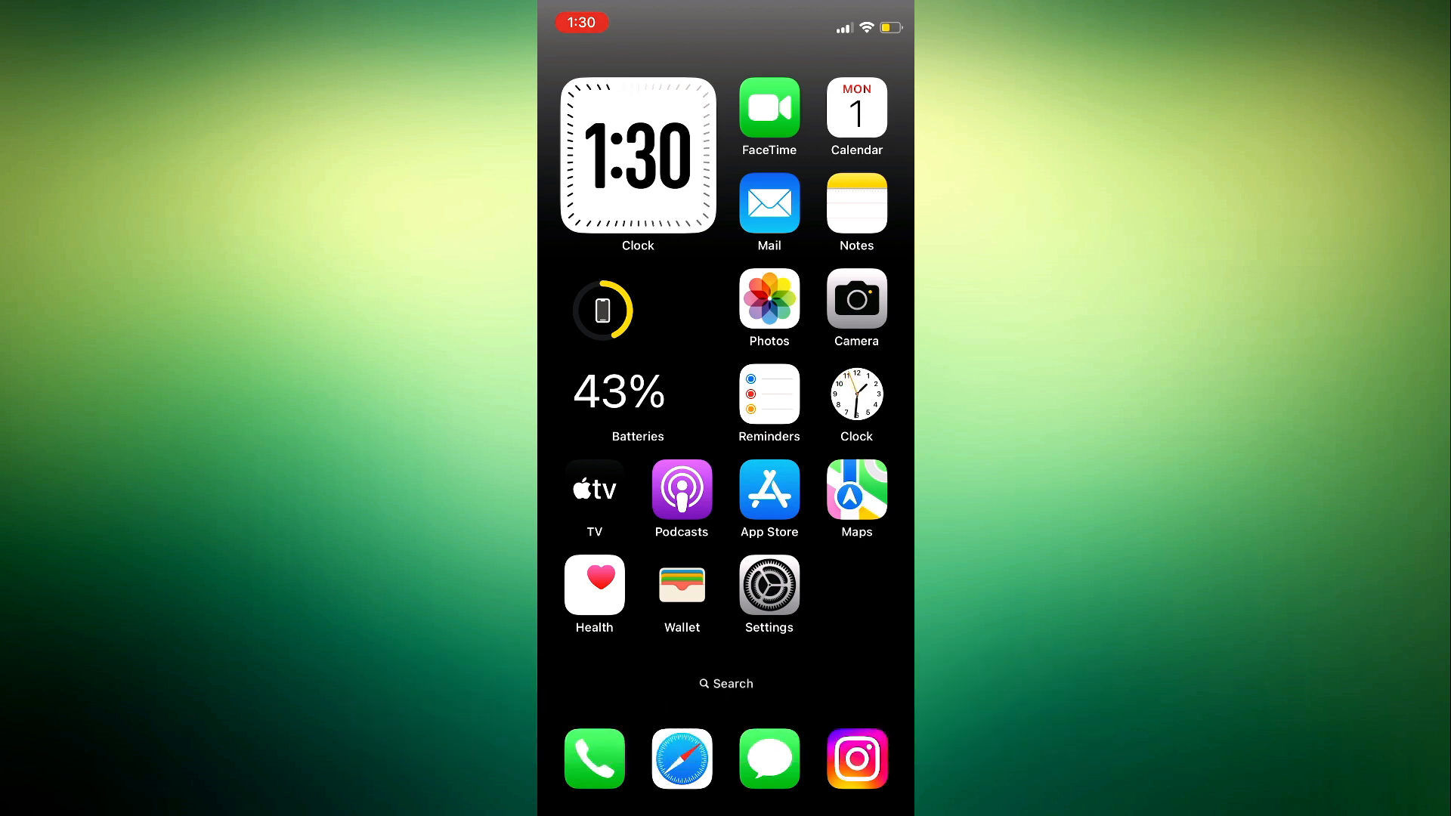
Swipe left to the third home screen page showing Snapchat, Spotify and Reddit.
{"action": "scroll", "scroll_direction": "left", "scroll_amount": 3}
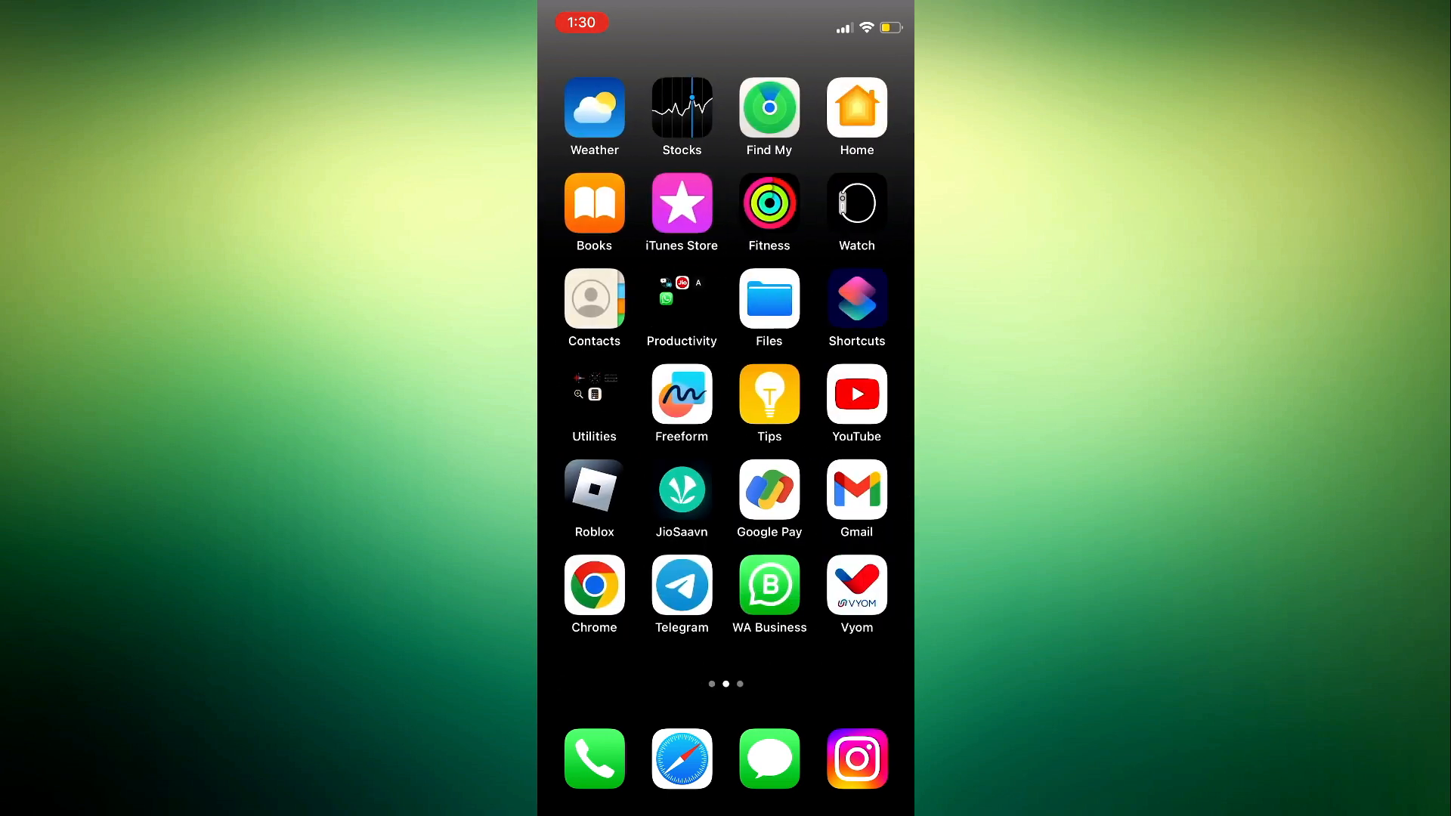
{"action": "scroll", "scroll_direction": "left", "scroll_amount": 3}
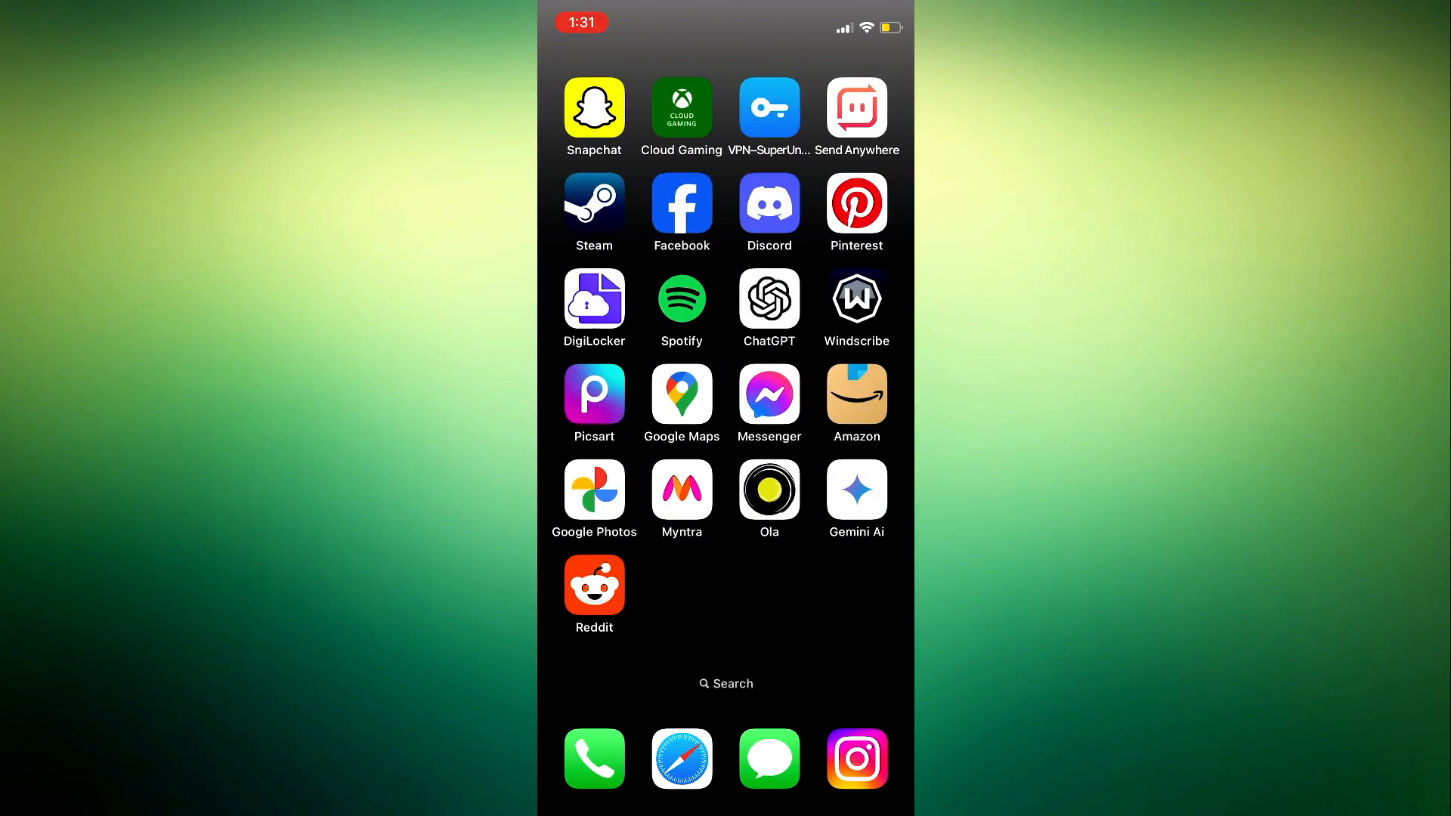
Launch Reddit and reach Settings through the avatar account menu.
{"action": "left_click", "coordinate": [594, 583]}
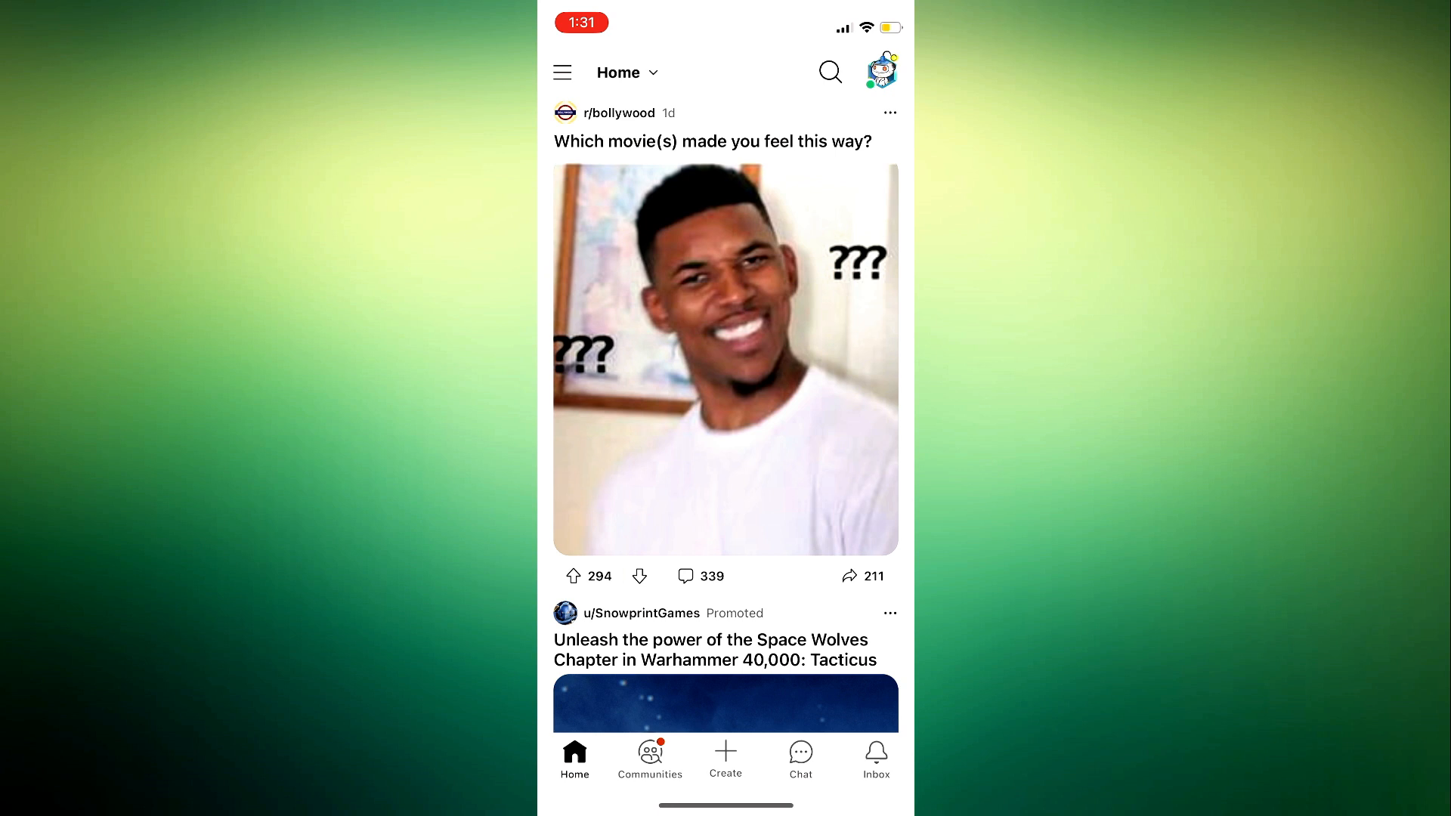
{"action": "left_click", "coordinate": [883, 71]}
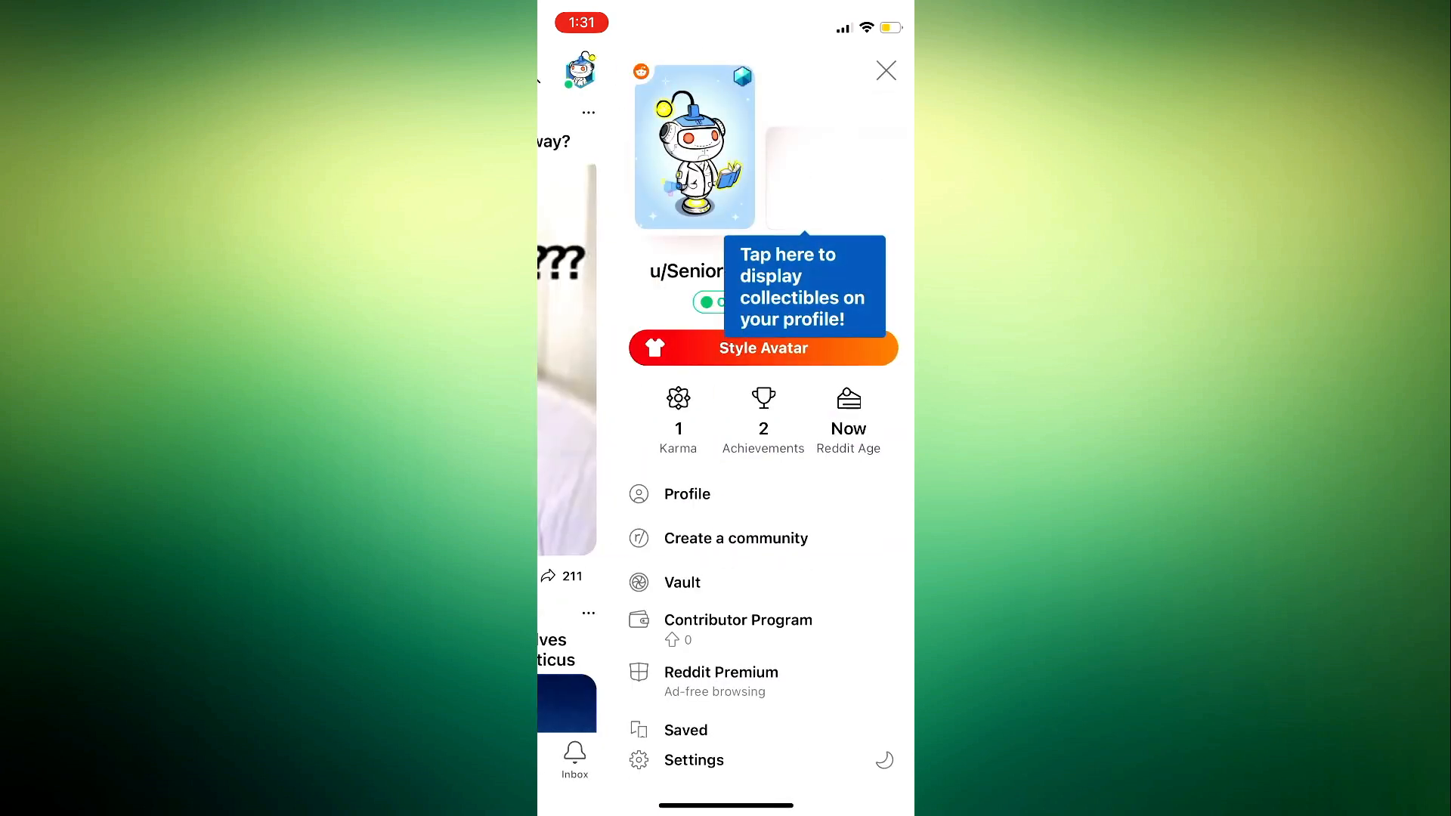
{"action": "left_click", "coordinate": [694, 760]}
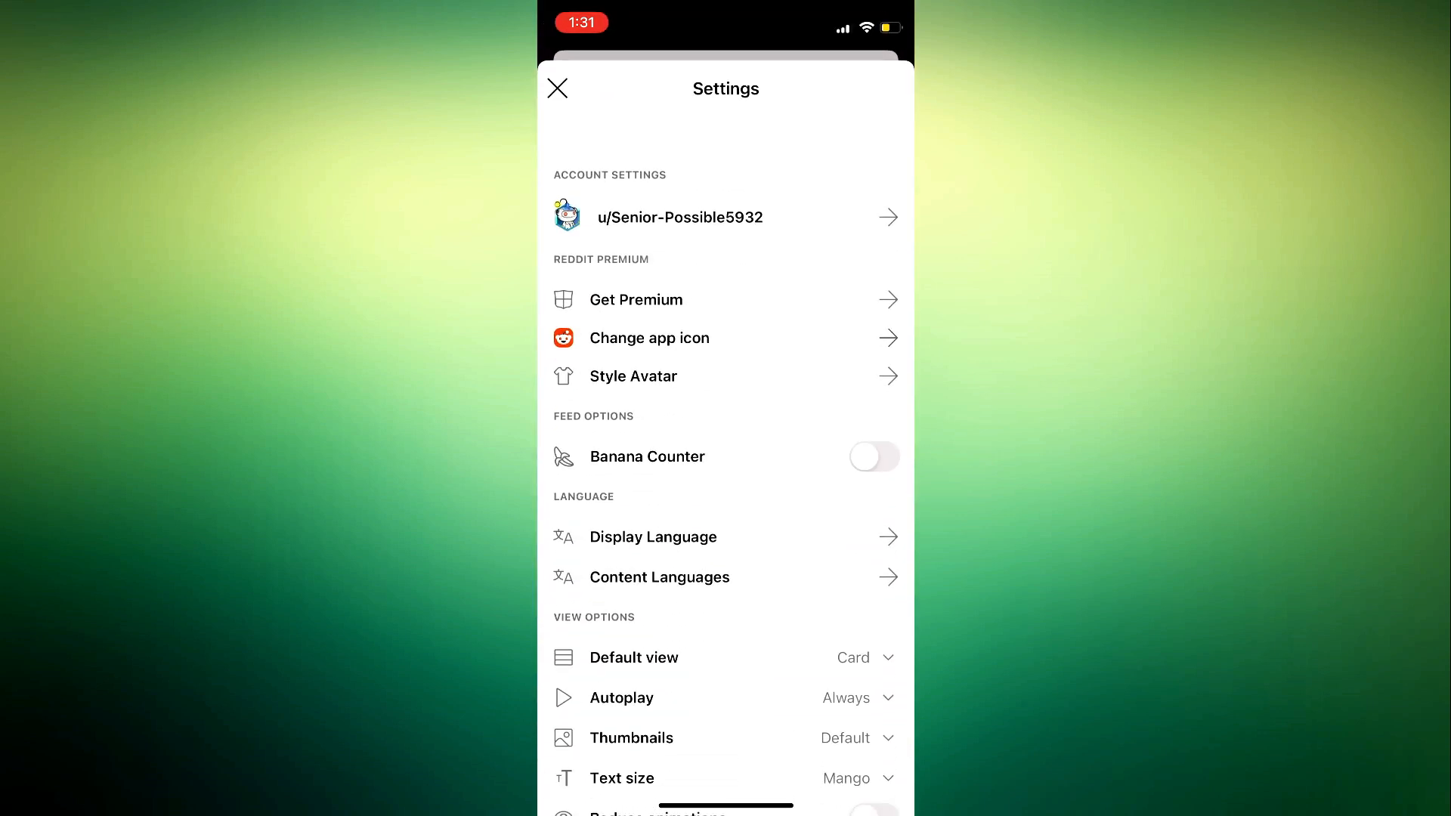
View the account's Update email address form, then back out of Settings to the feed.
{"action": "left_click", "coordinate": [681, 217]}
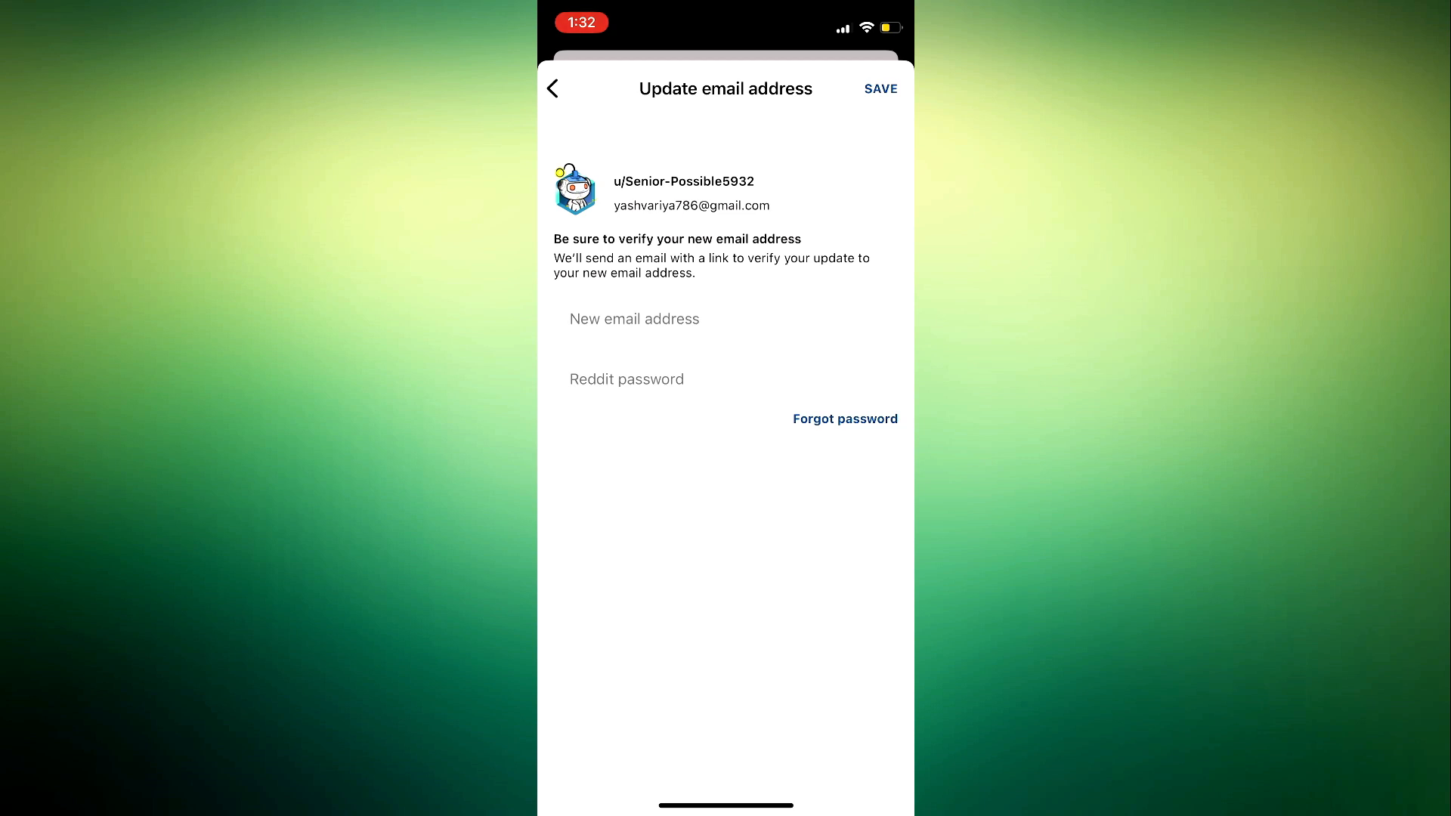
{"action": "left_click", "coordinate": [553, 87]}
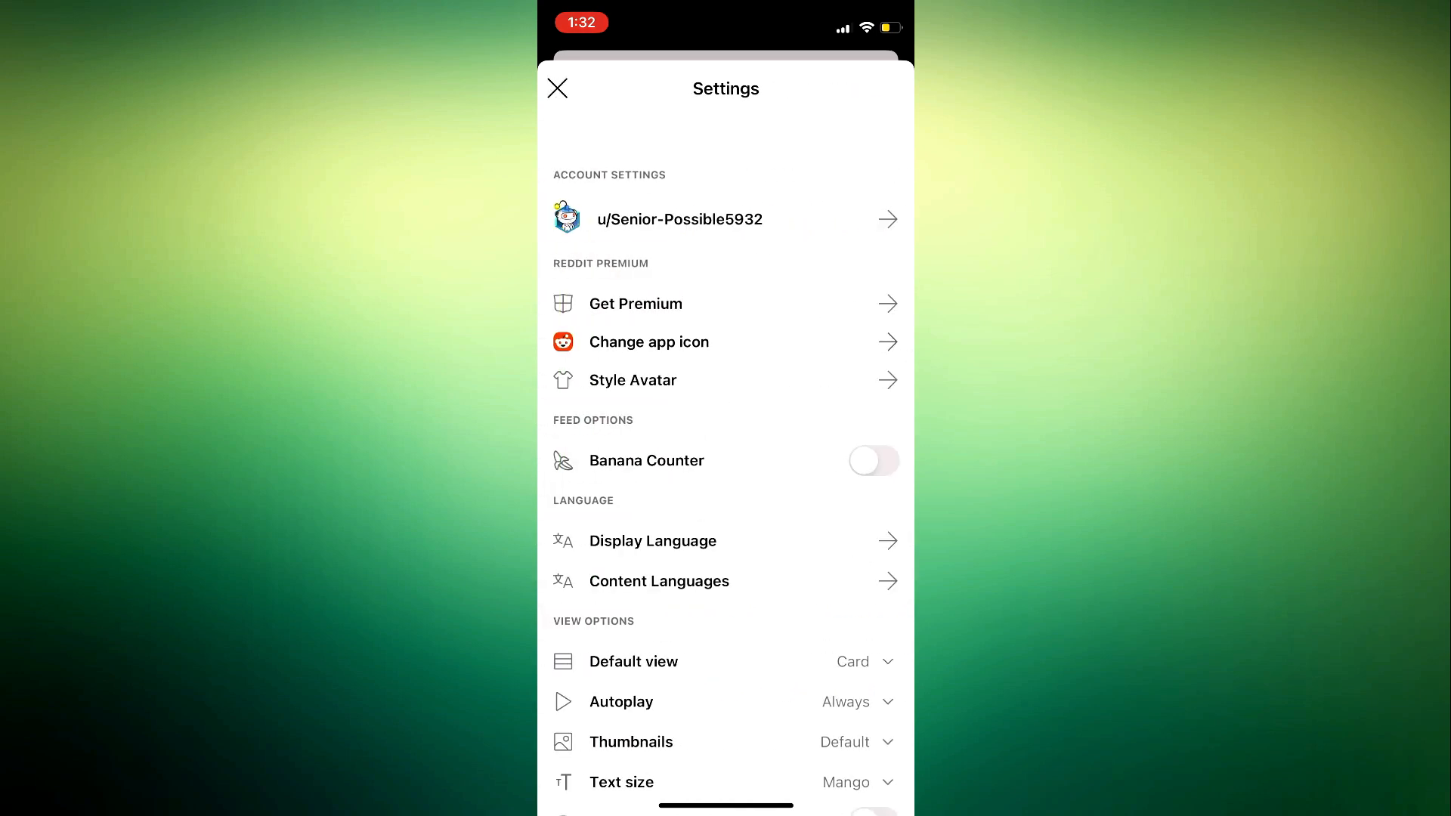
{"action": "left_click", "coordinate": [557, 88]}
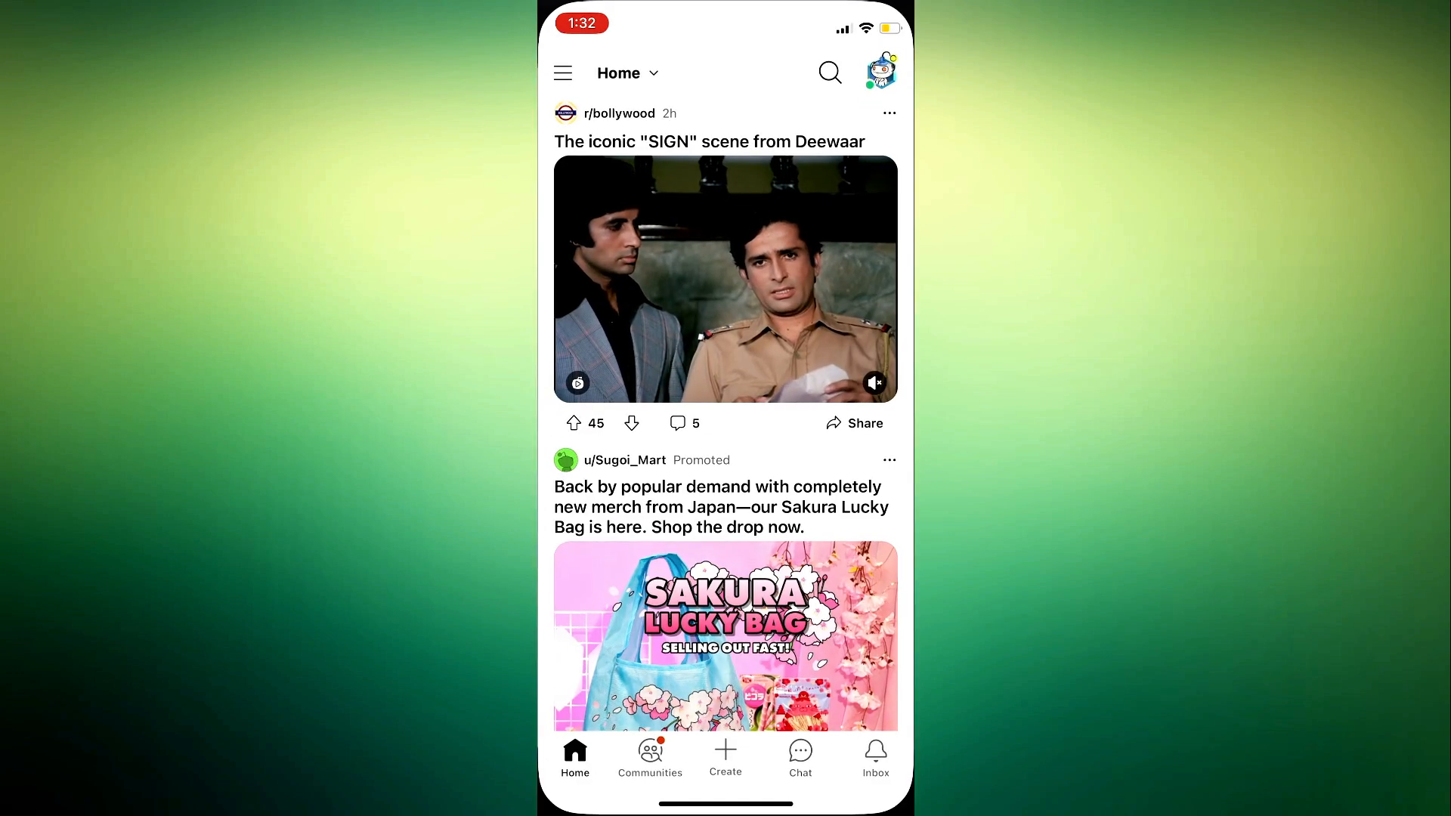